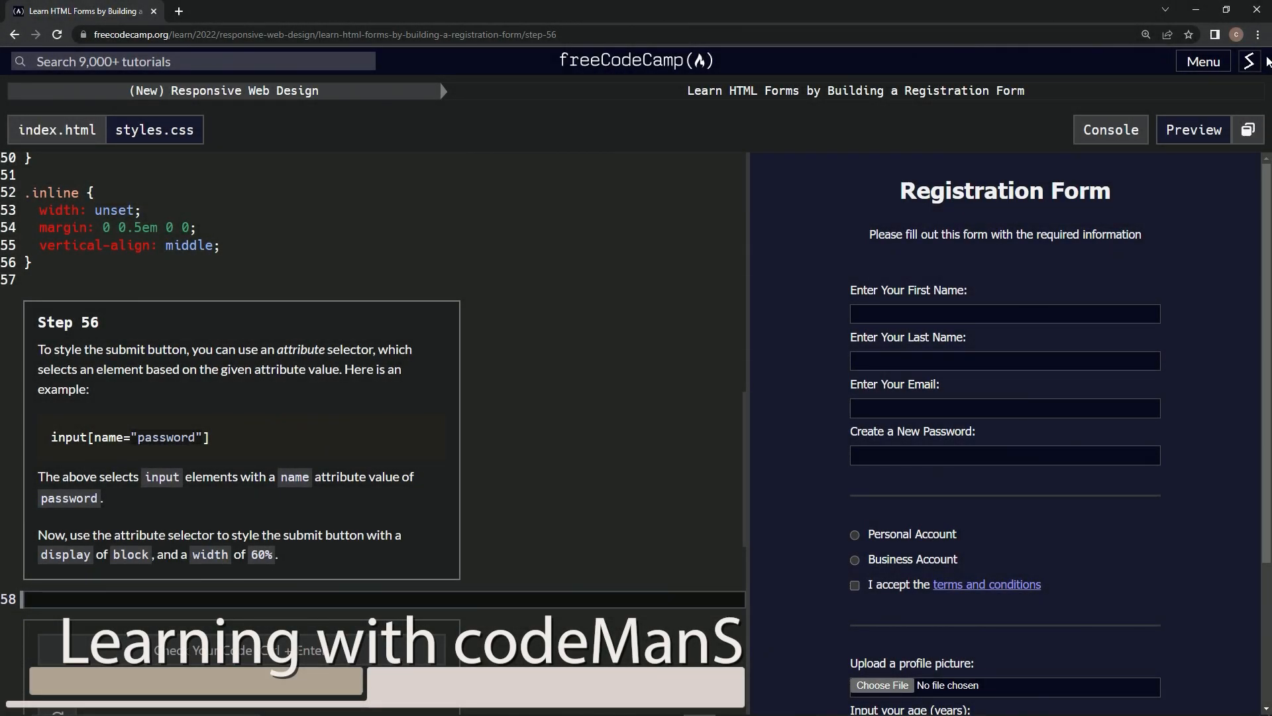
{"action": "mouse_move", "coordinate": [333, 127]}
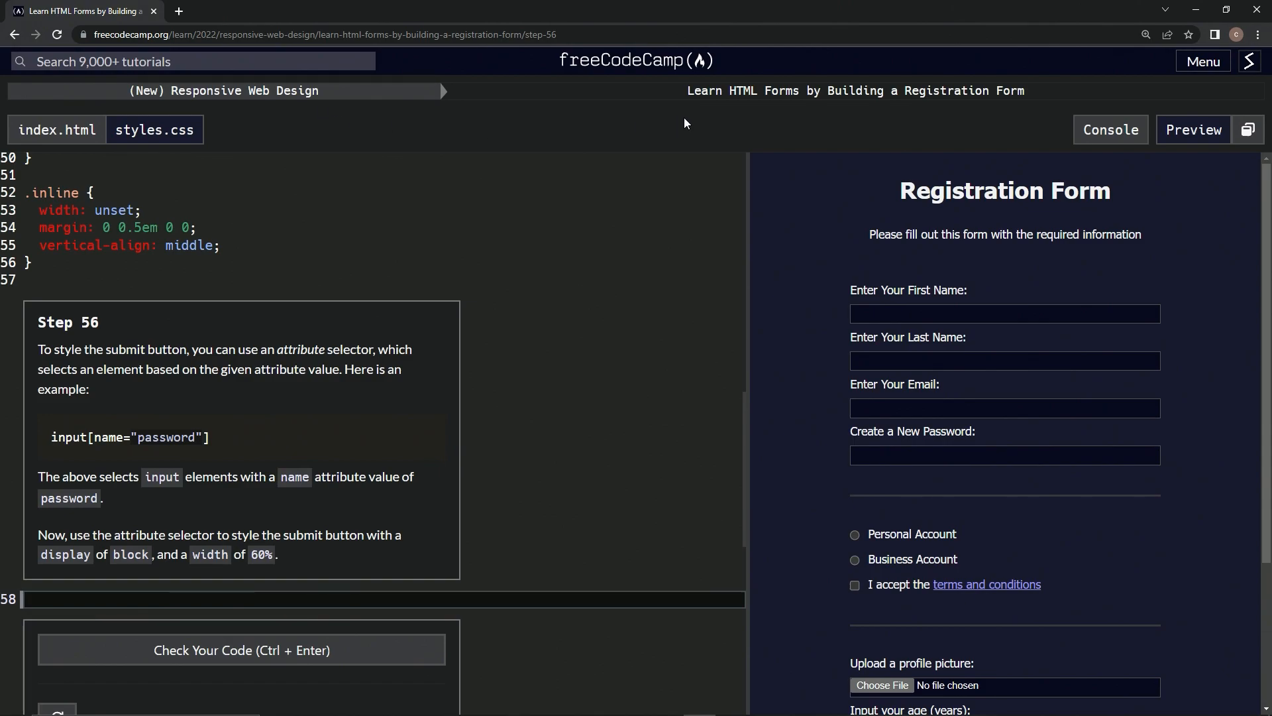
{"action": "mouse_move", "coordinate": [1025, 107]}
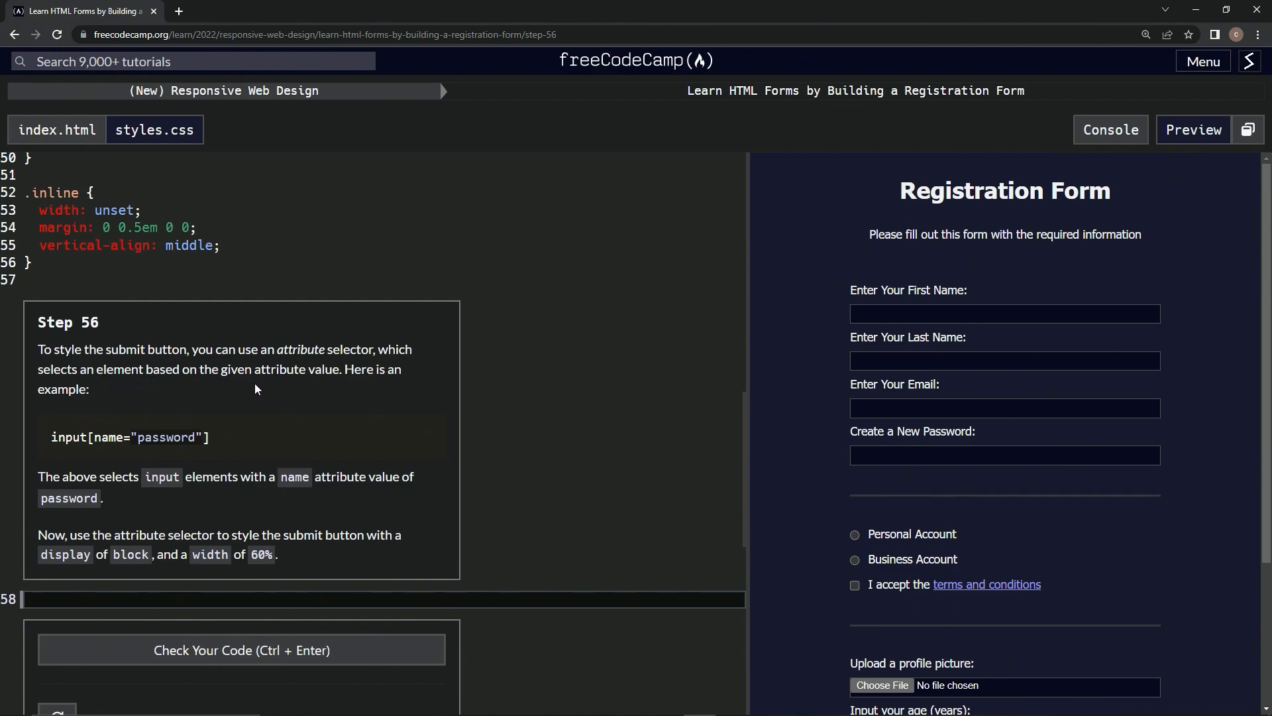
{"action": "mouse_move", "coordinate": [54, 419]}
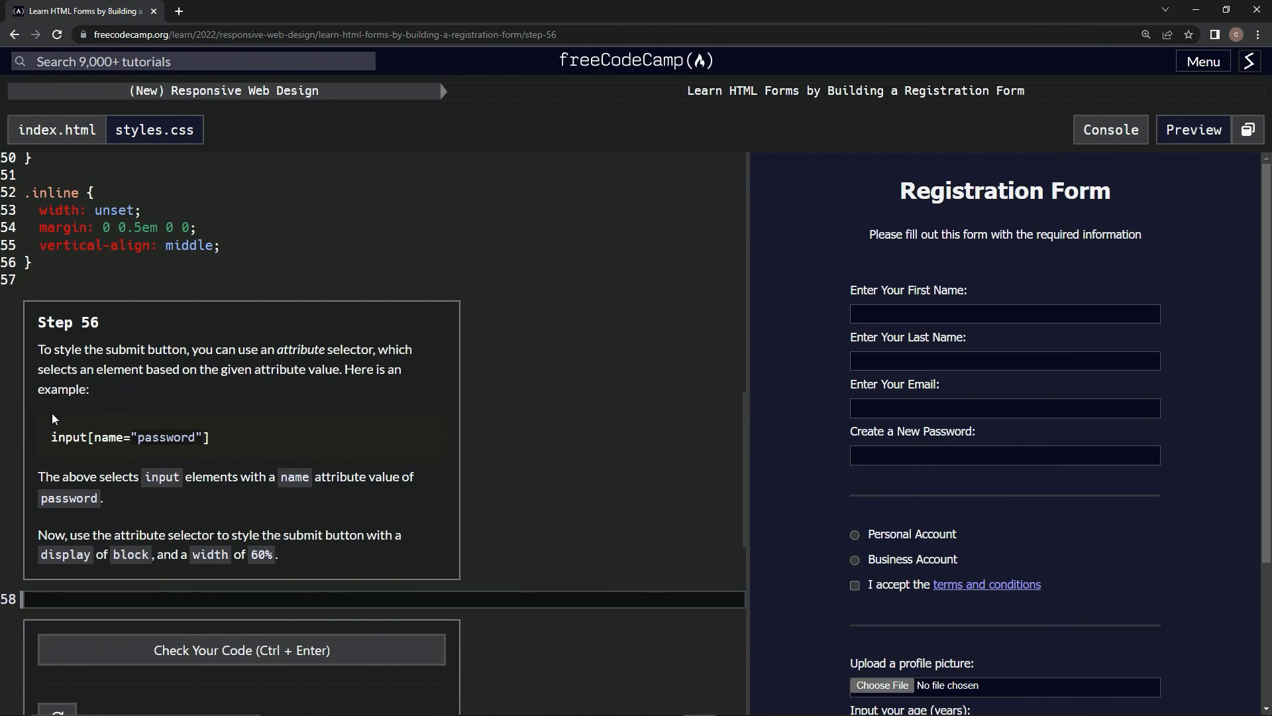
{"action": "mouse_move", "coordinate": [88, 454]}
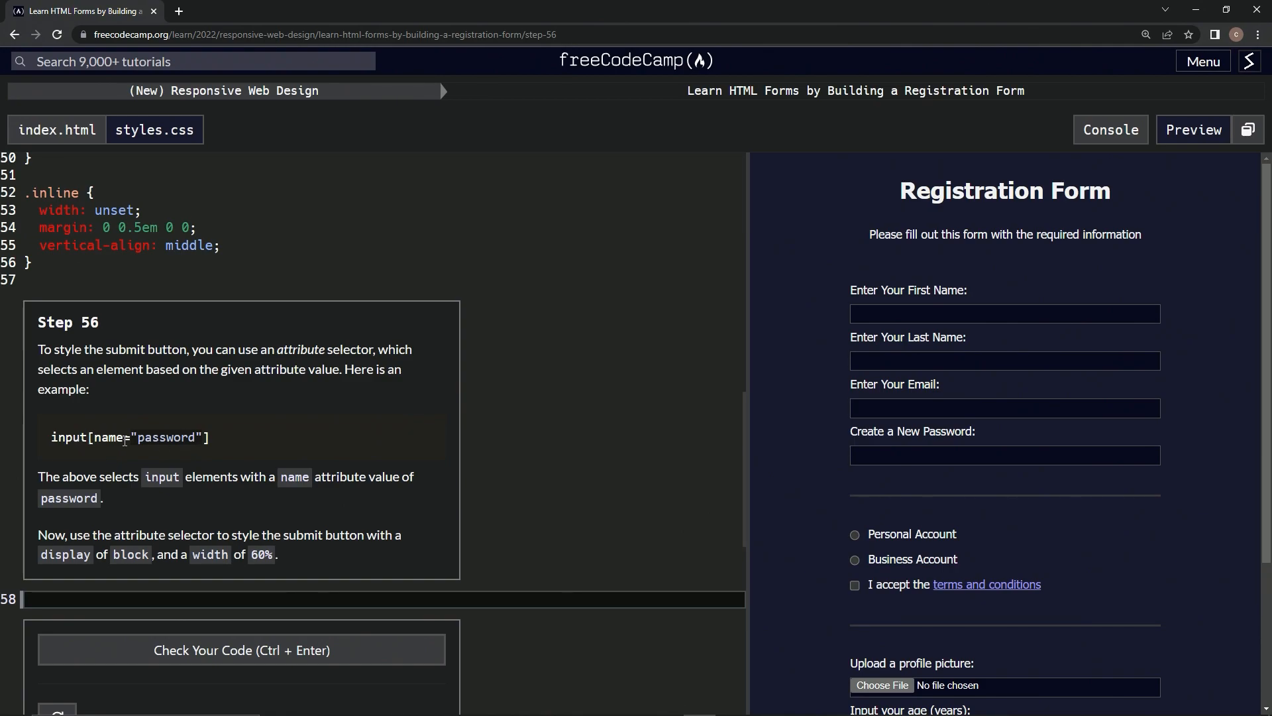
{"action": "mouse_move", "coordinate": [138, 461]}
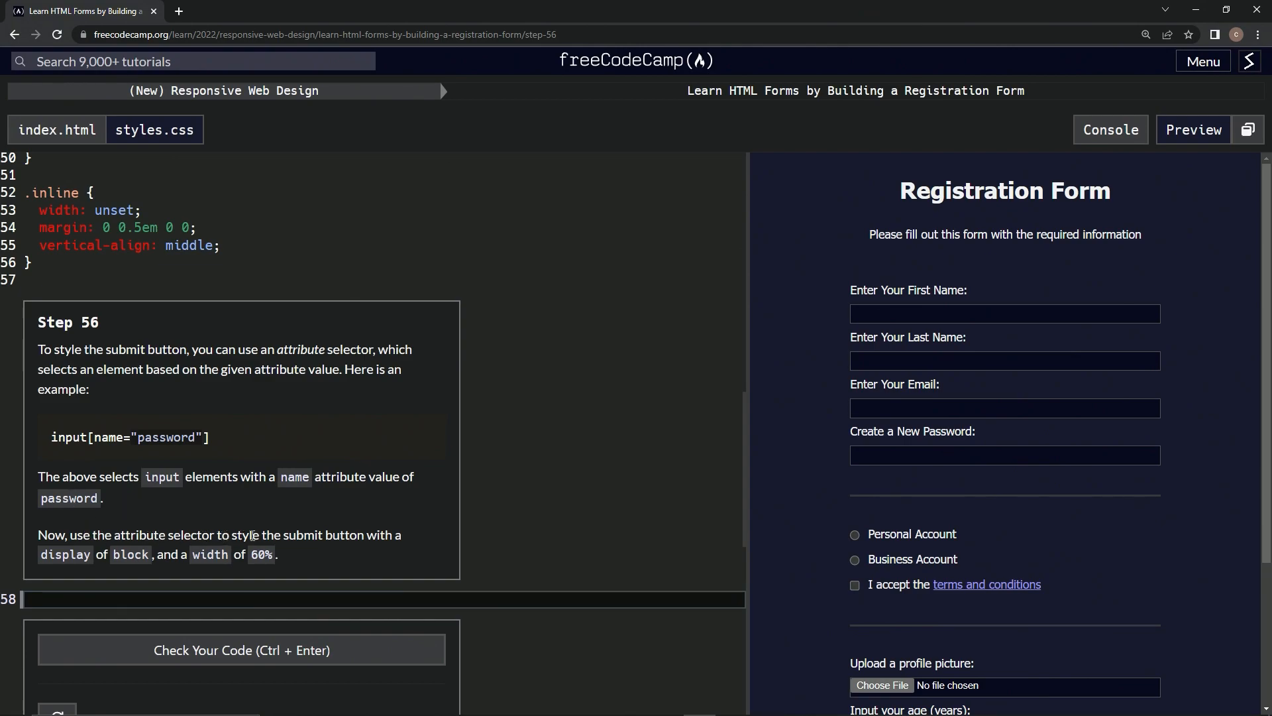
{"action": "mouse_move", "coordinate": [350, 549]}
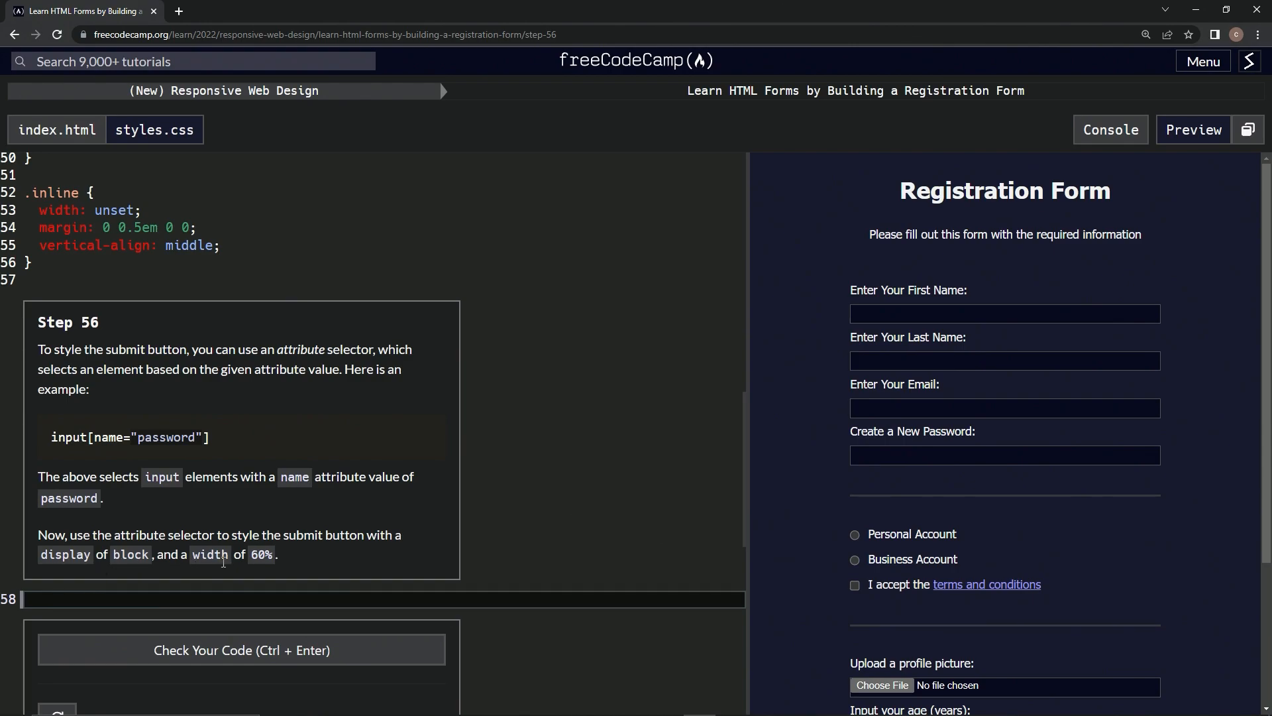
{"action": "mouse_move", "coordinate": [300, 553]}
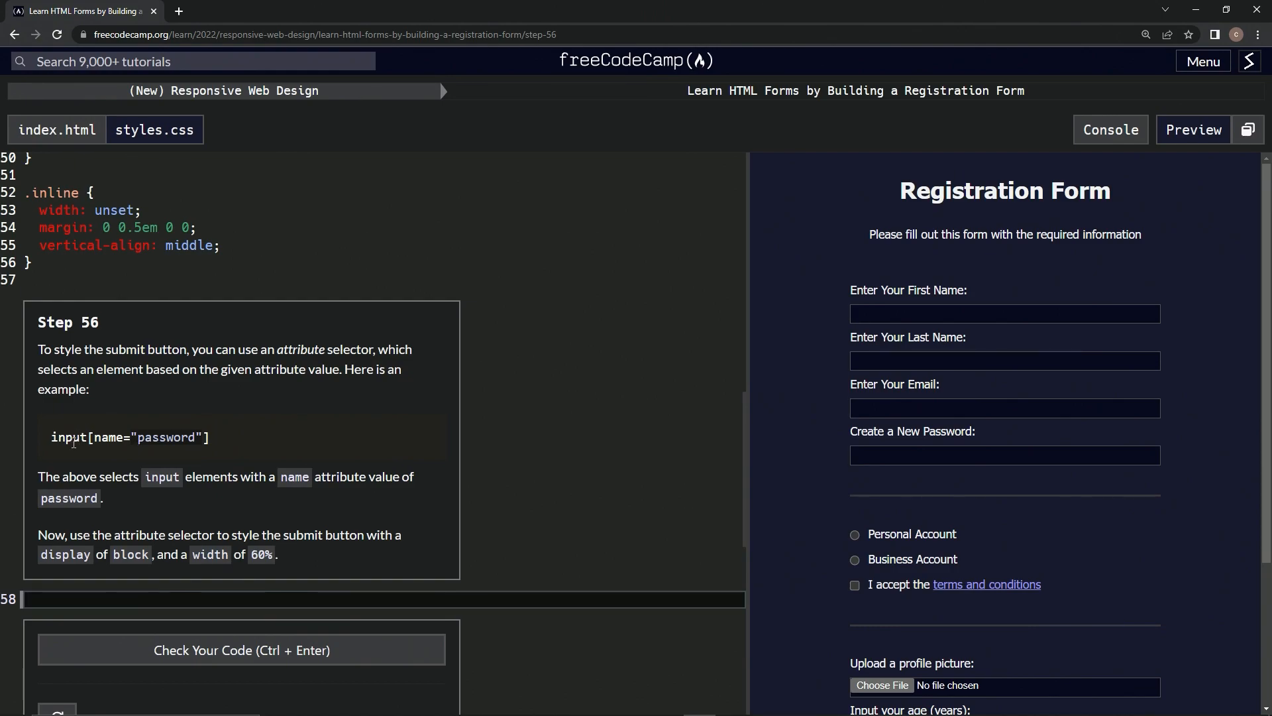
{"action": "mouse_move", "coordinate": [272, 522]}
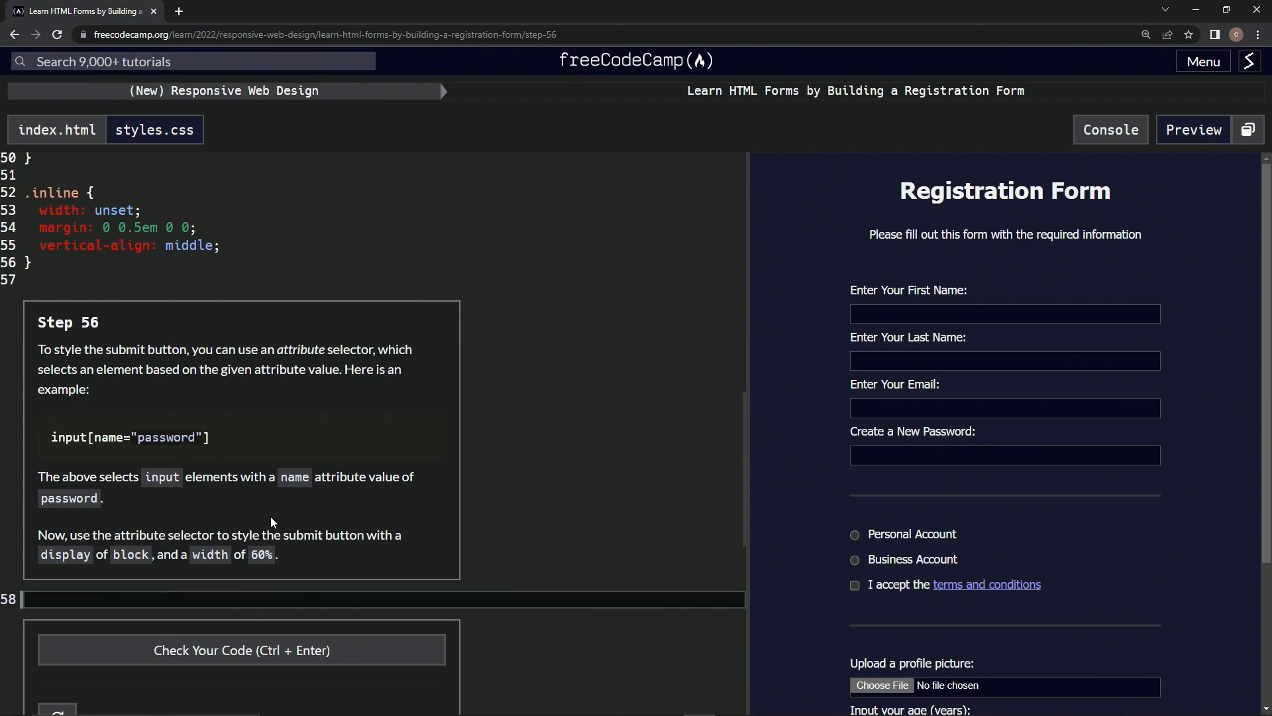
{"action": "mouse_move", "coordinate": [104, 494]}
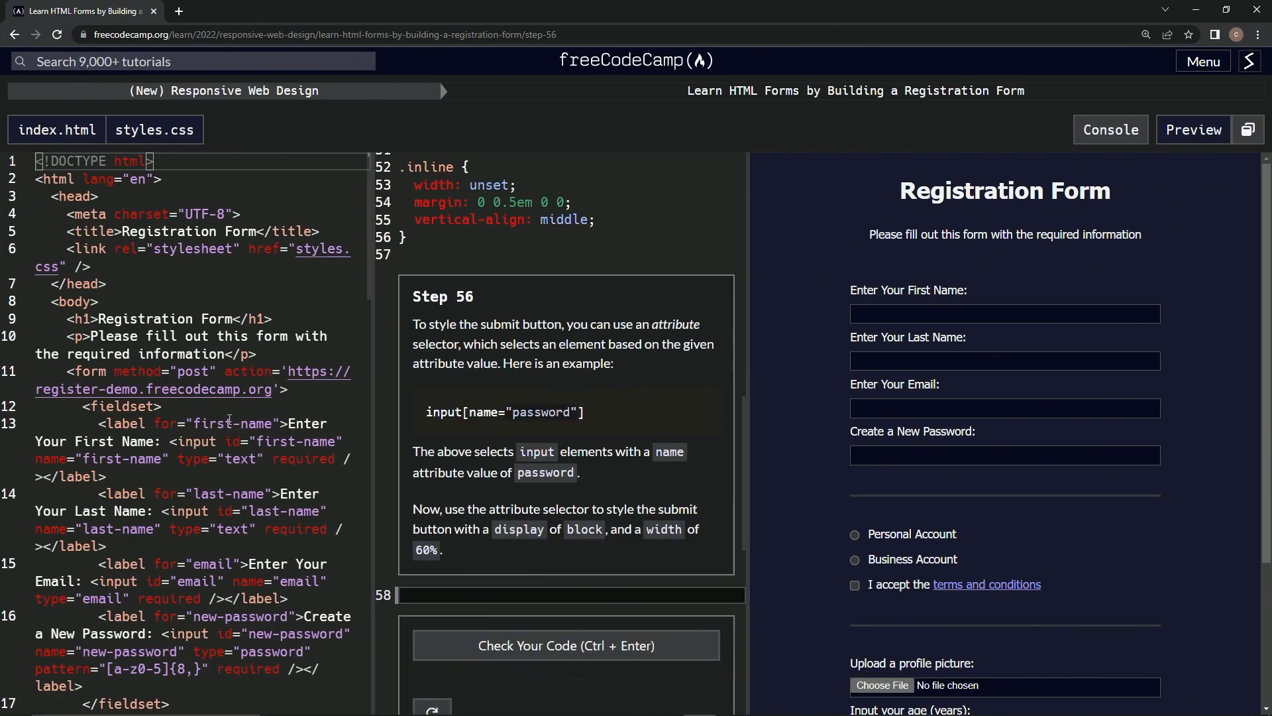
Scroll to line 58 and open an input[type='submit'] rule with a brace
{"action": "scroll", "scroll_direction": "down", "scroll_amount": 3}
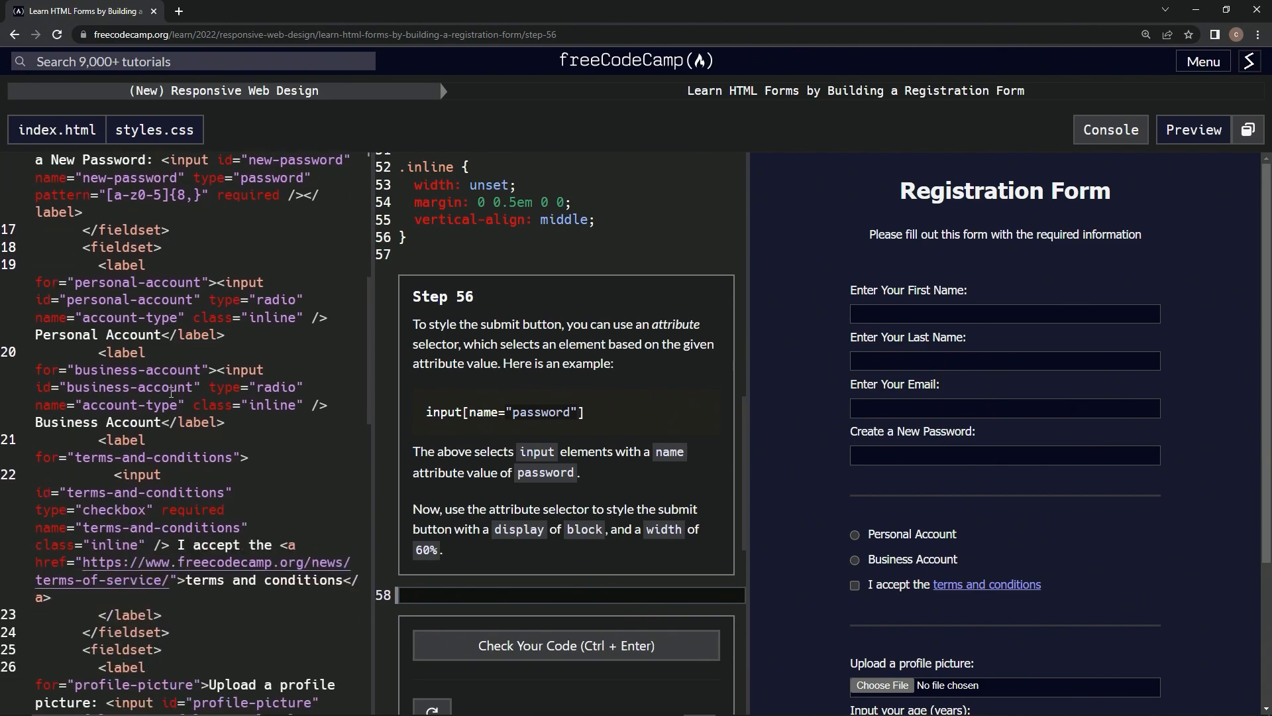
{"action": "scroll", "scroll_direction": "down", "scroll_amount": 3}
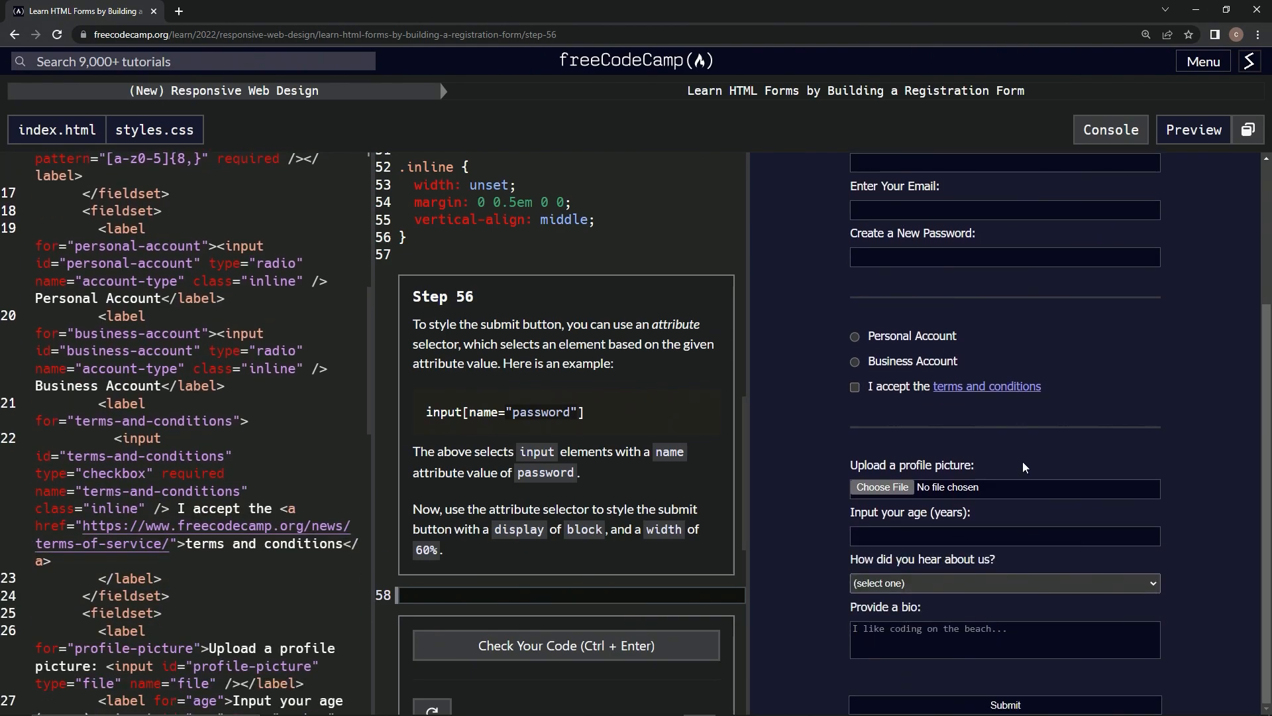
{"action": "scroll", "scroll_direction": "down", "scroll_amount": 3}
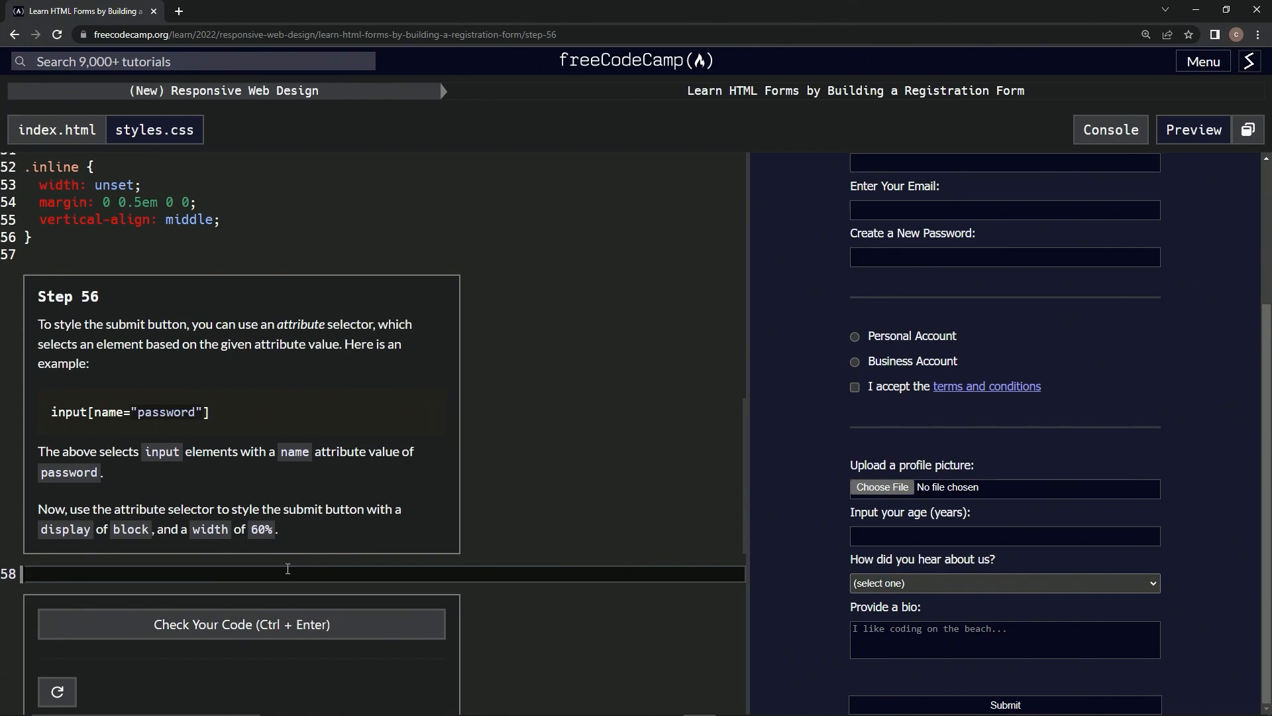
{"action": "type", "text": "input"}
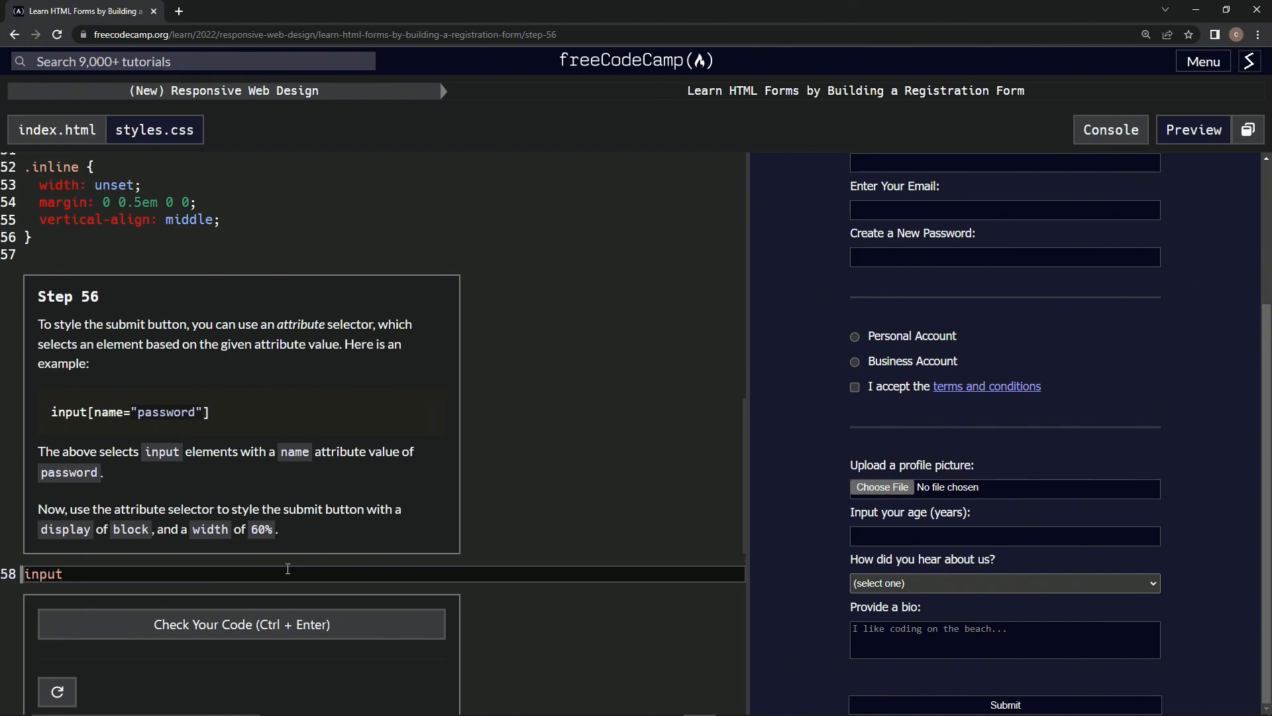
{"action": "type", "text": "[]"}
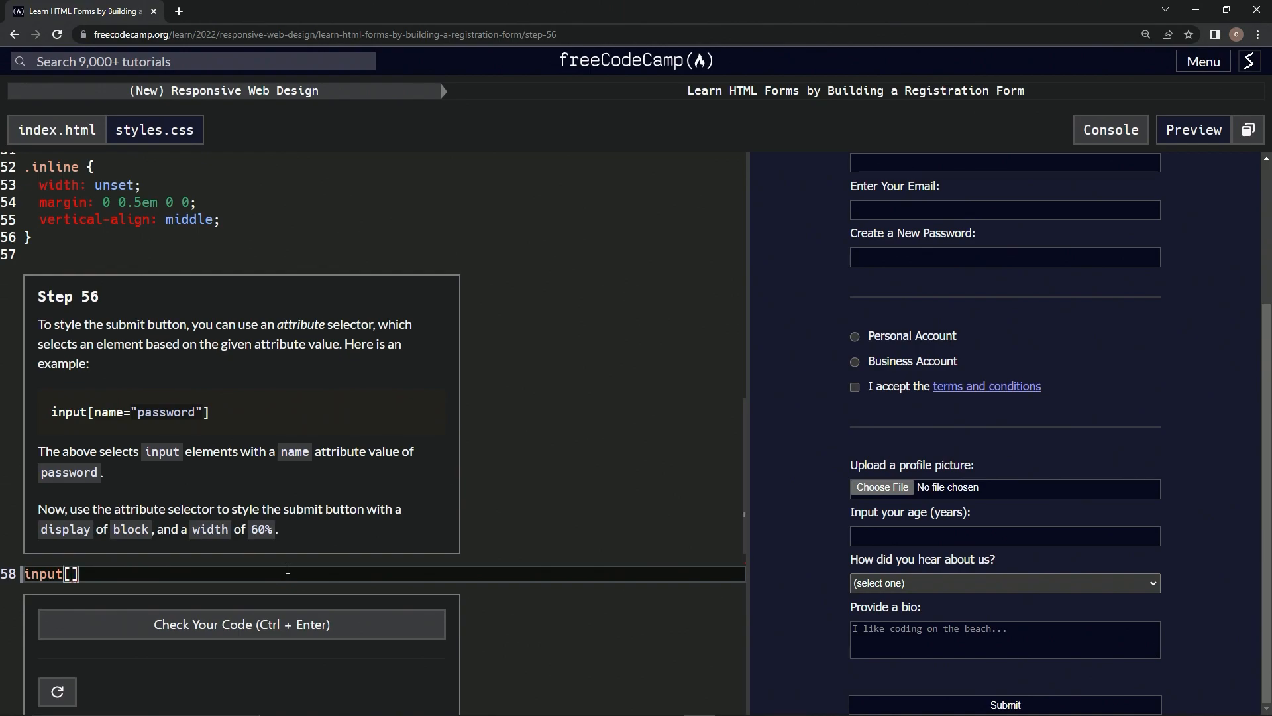
{"action": "type", "text": "type='"}
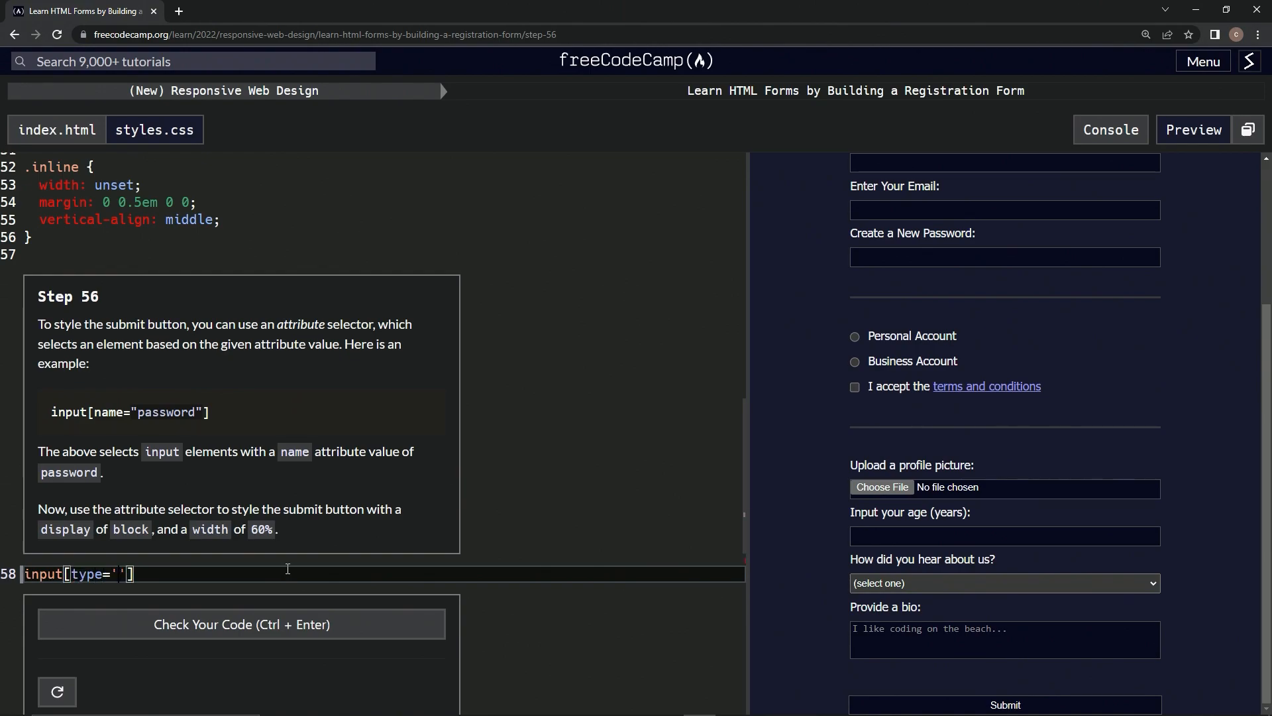
{"action": "type", "text": "submit"}
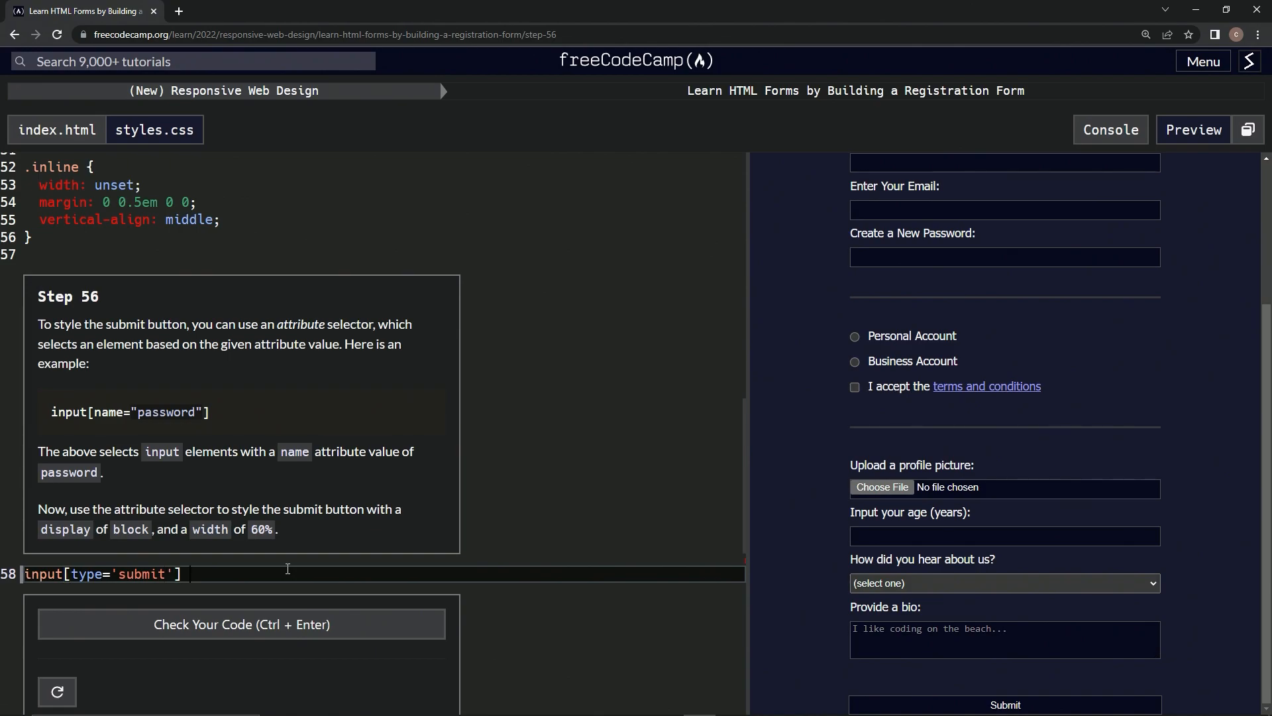
{"action": "type", "text": "{"}
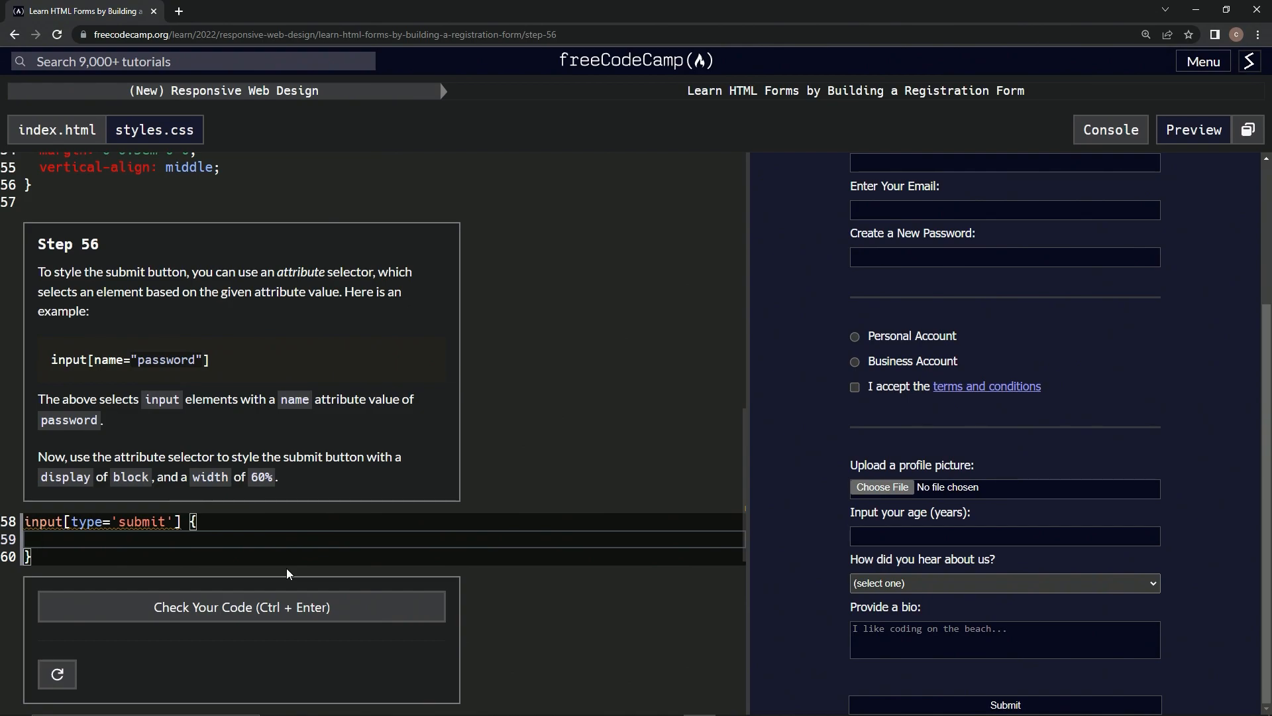
Add display: block; and width: 60% declarations to the submit-input rule
{"action": "type", "text": "display:"}
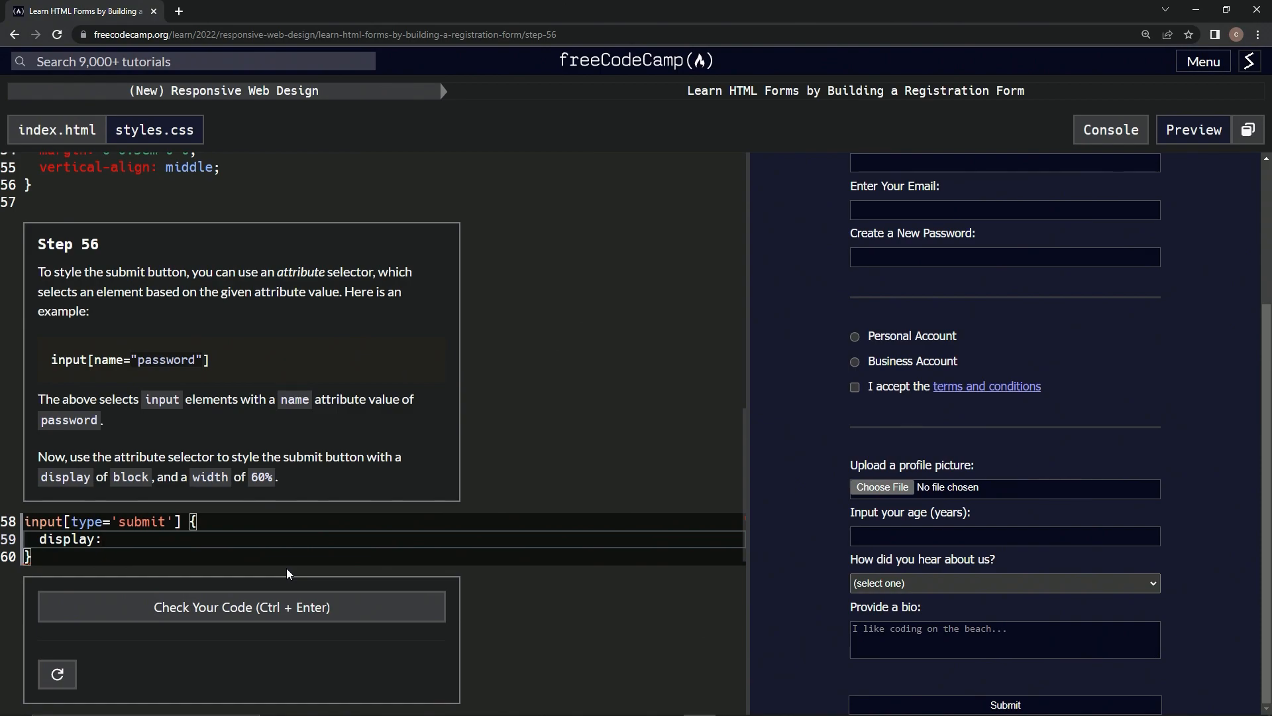
{"action": "type", "text": "block"}
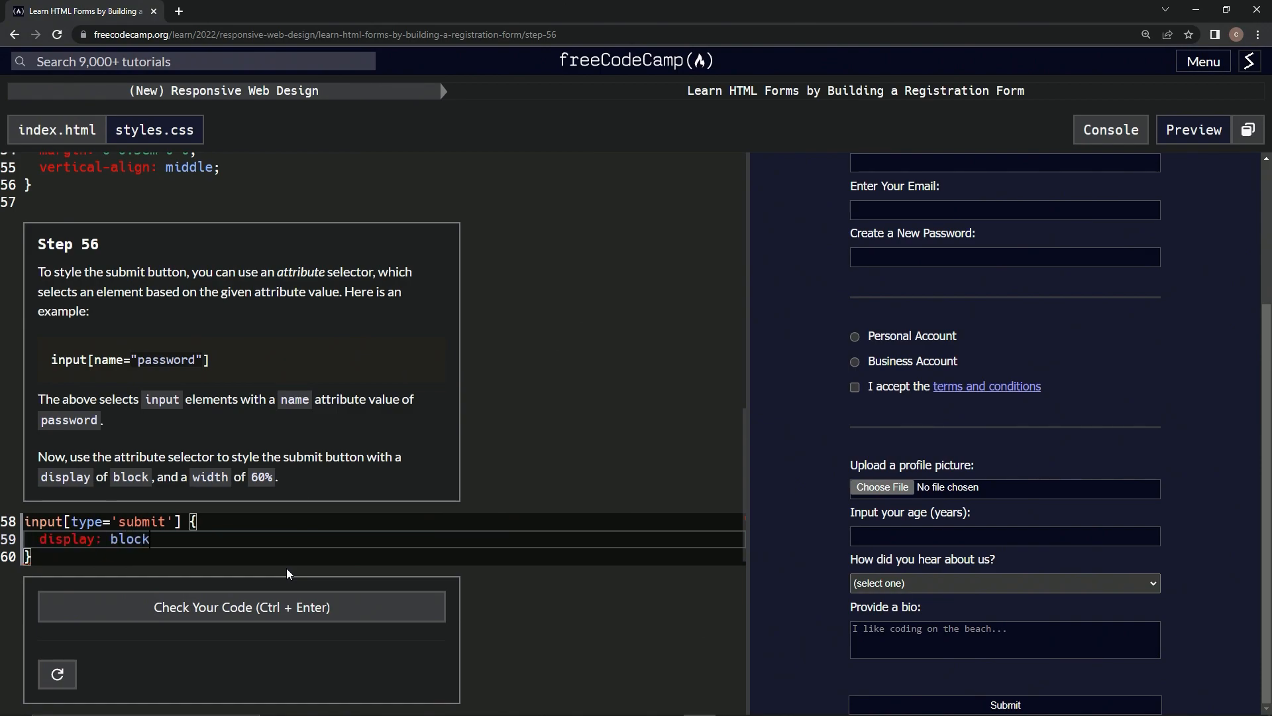
{"action": "type", "text": ";"}
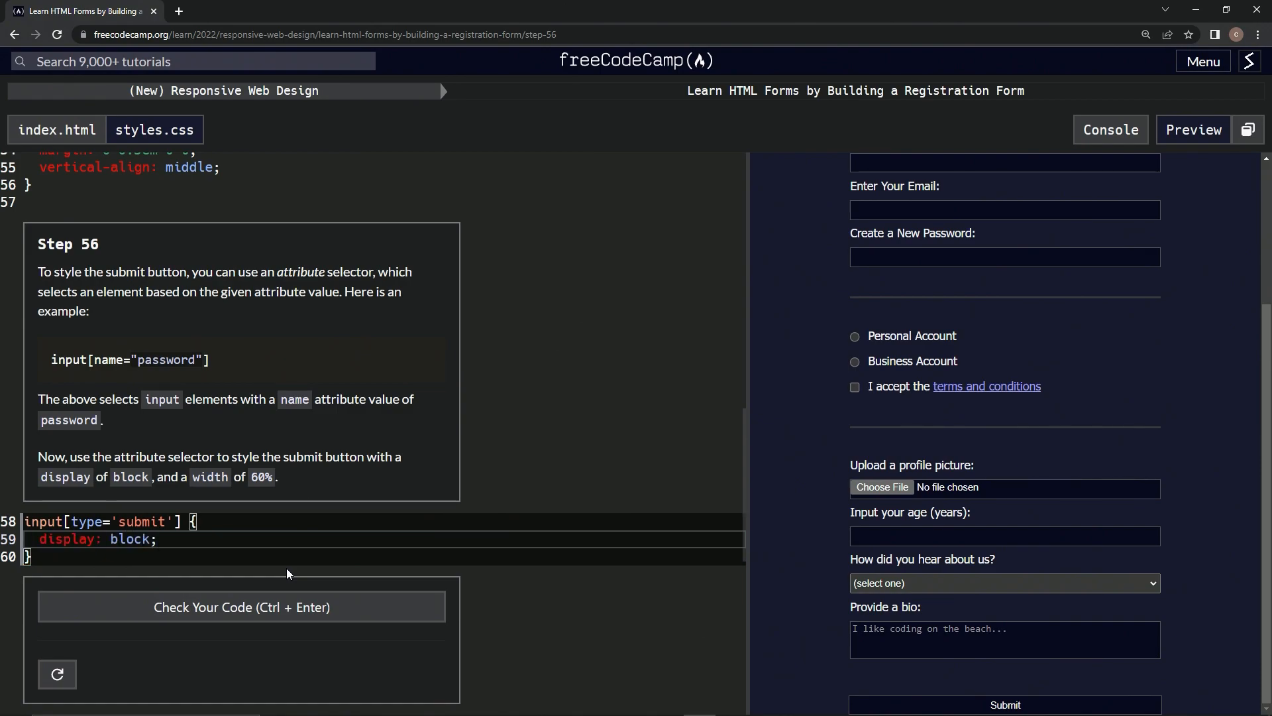
{"action": "type", "text": "width:"}
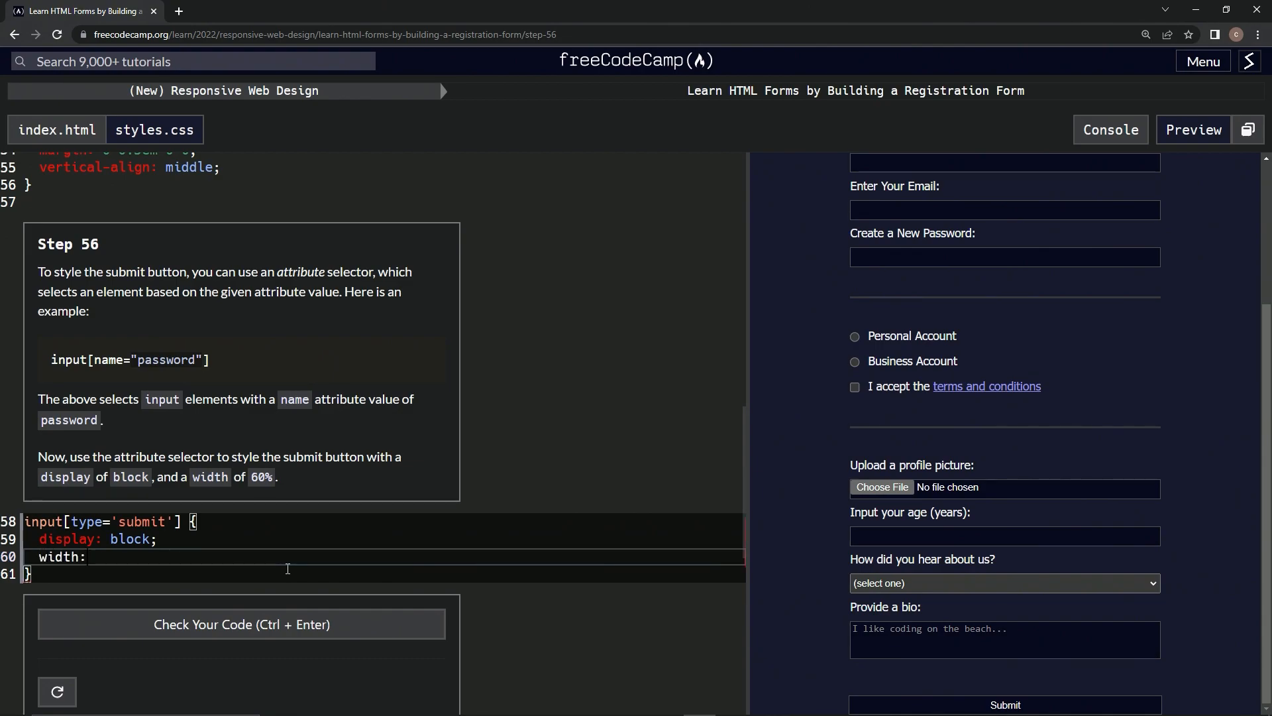
{"action": "type", "text": "60"}
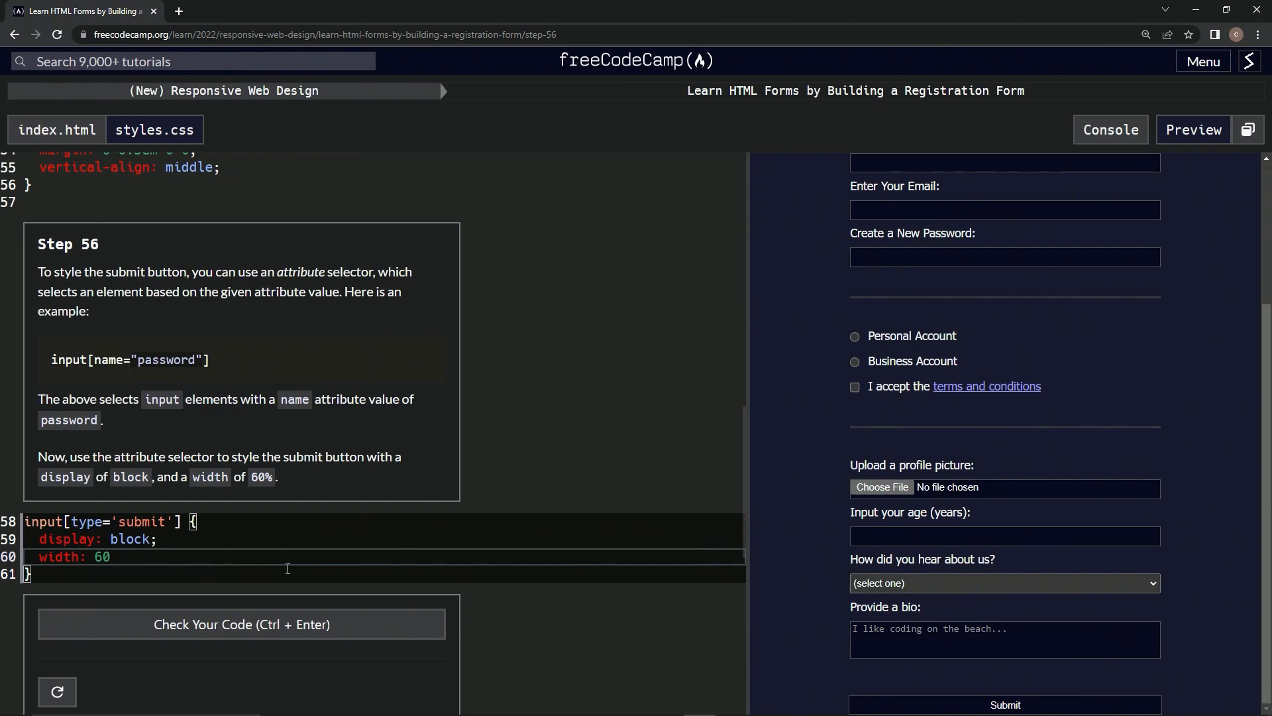
{"action": "type", "text": "%"}
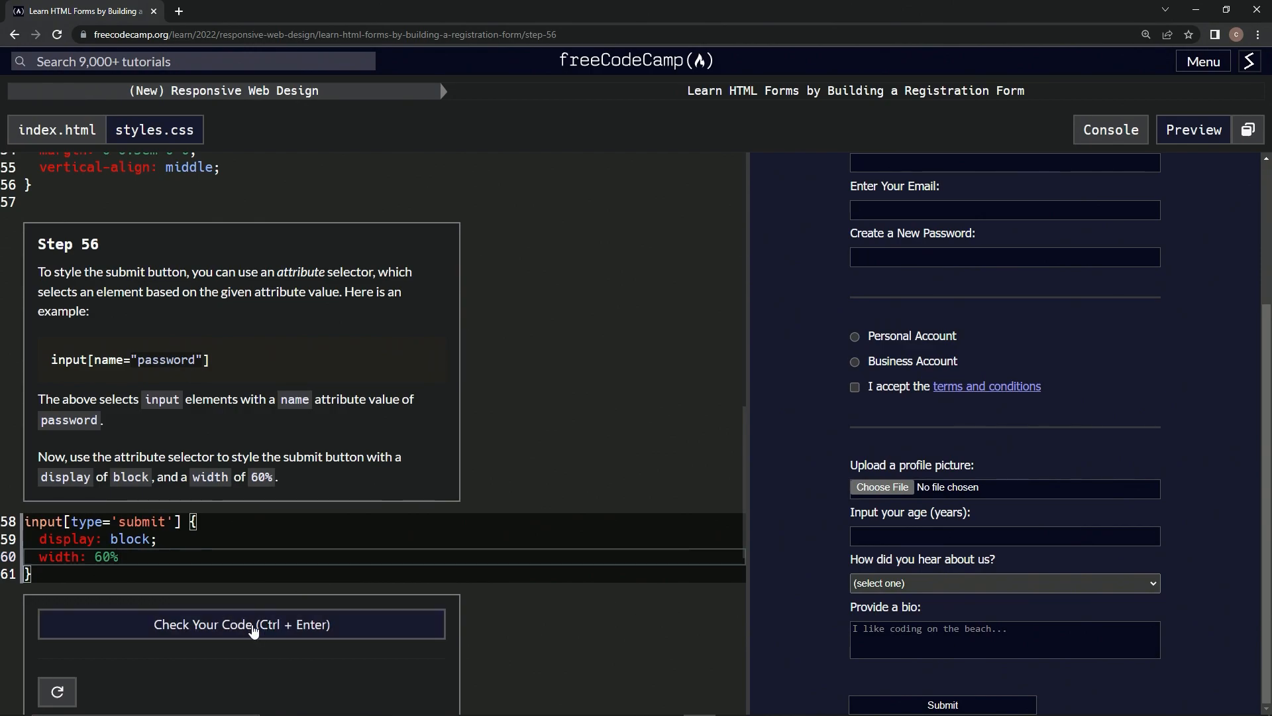
Check the Step 56 code, then submit it to advance to Step 57
{"action": "left_click", "coordinate": [241, 624]}
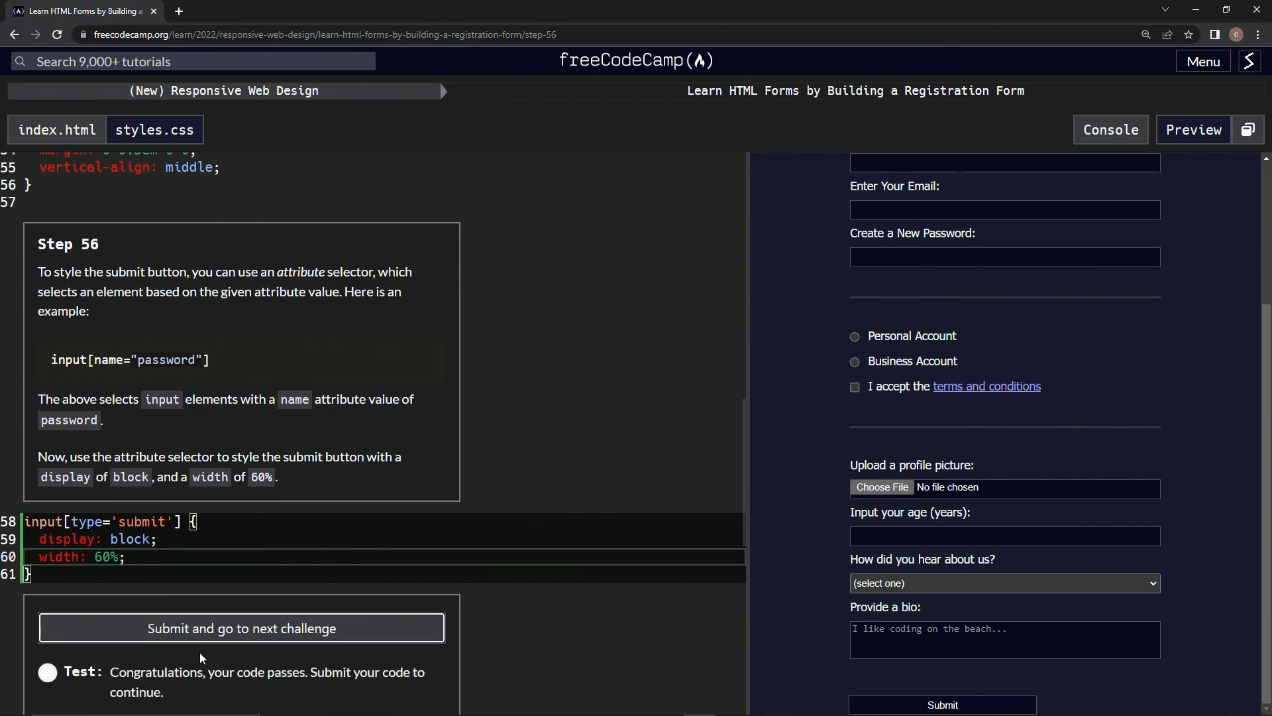
{"action": "left_click", "coordinate": [240, 628]}
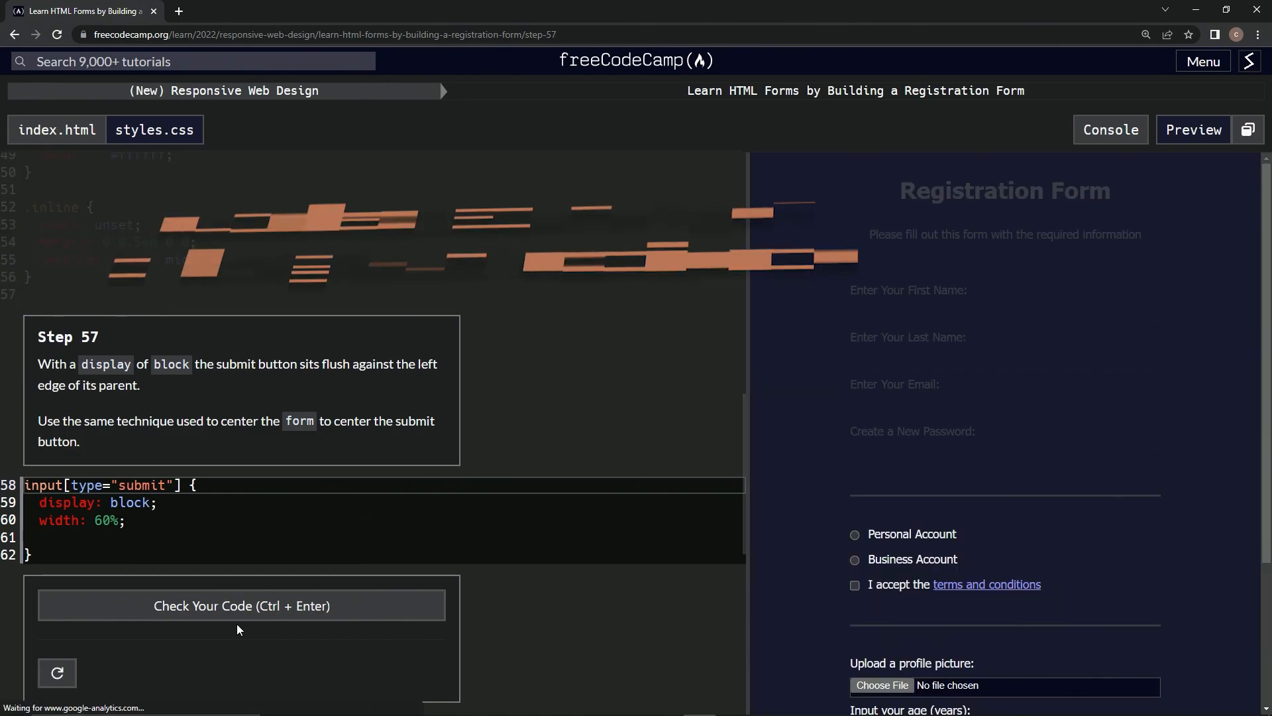